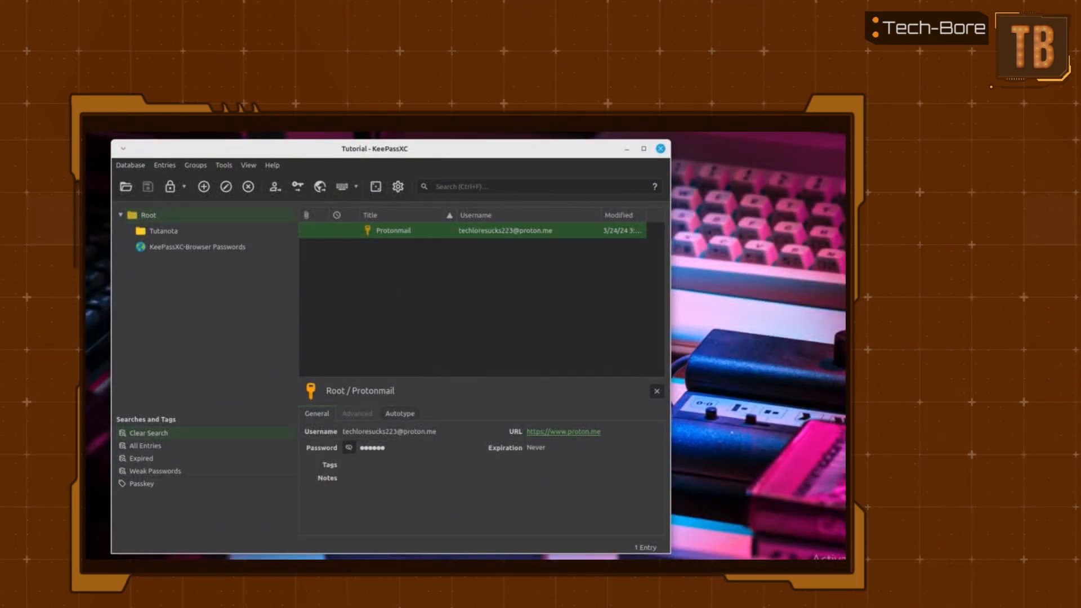
# Open the Protonmail entry for editing from its context menu.
pyautogui.rightClick(393, 229)
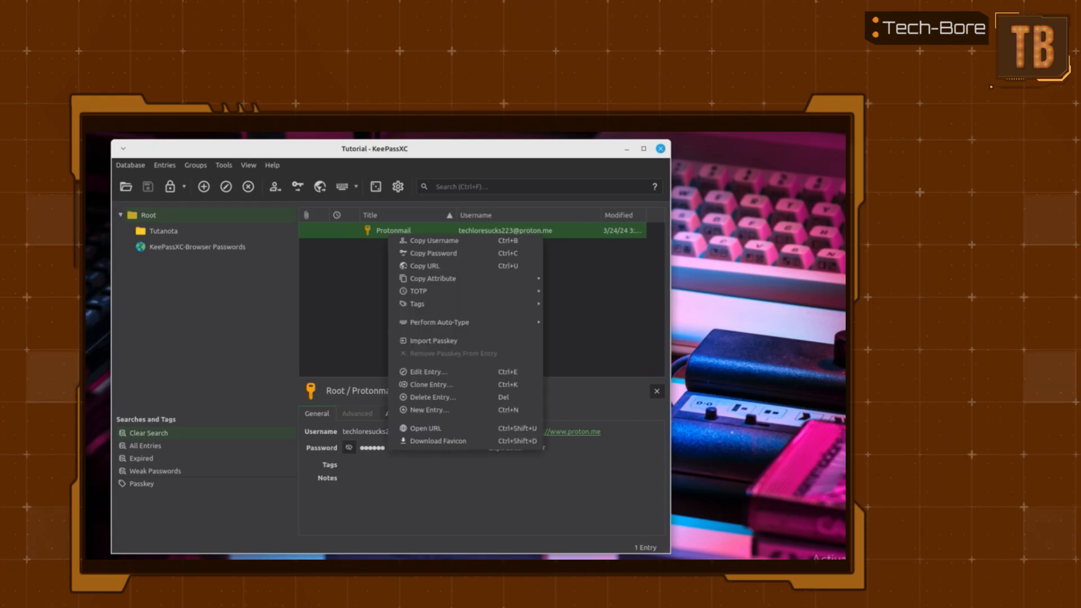
pyautogui.click(428, 372)
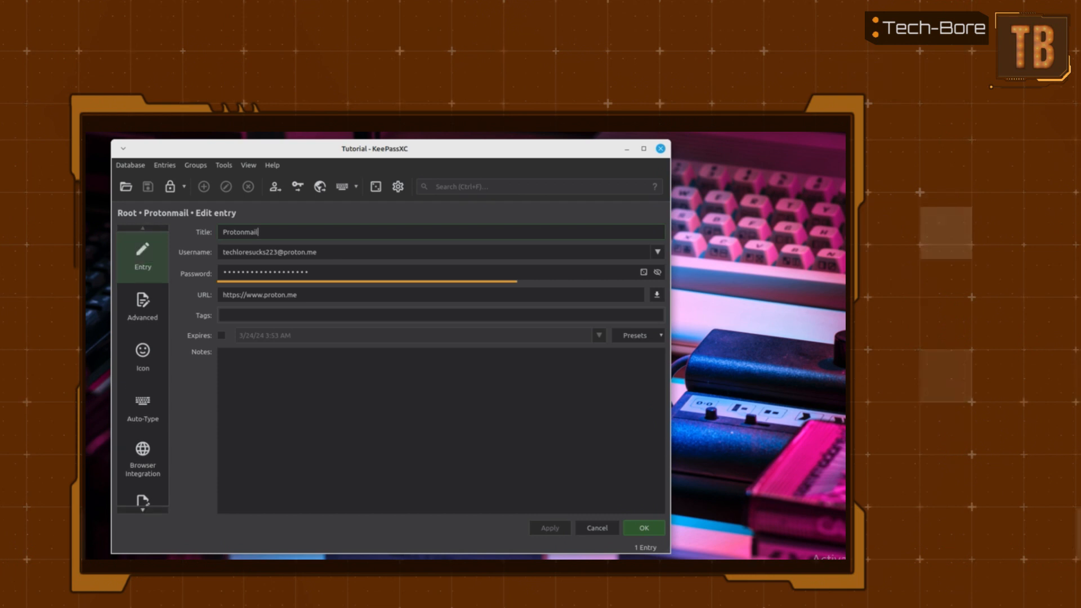
# Attach Techlore_Sucks.PNG from the Desktop to the entry via Advanced attachments.
pyautogui.click(141, 307)
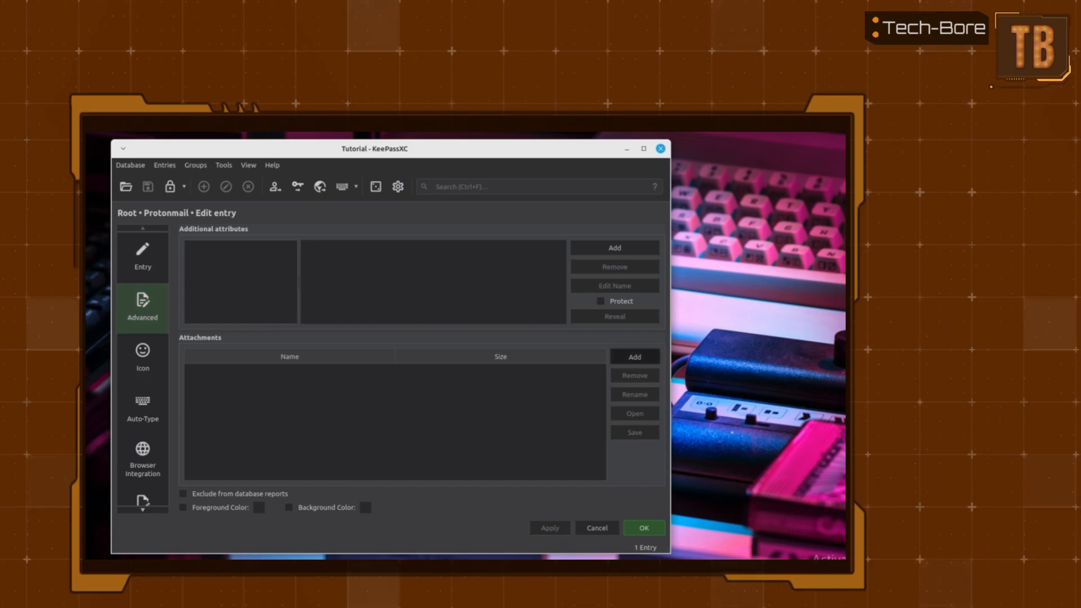
pyautogui.click(631, 357)
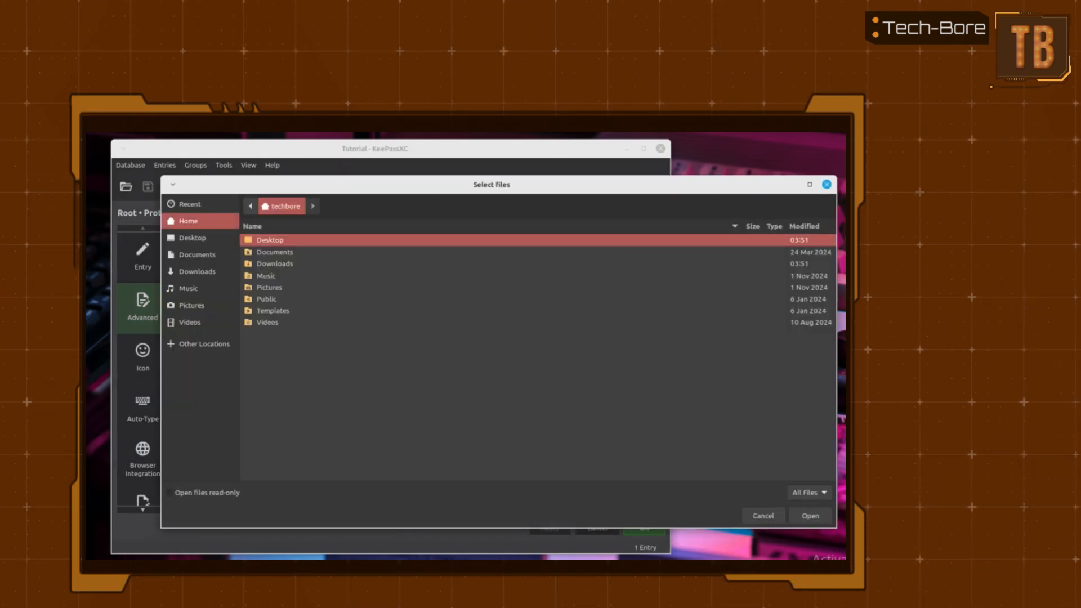
pyautogui.doubleClick(269, 238)
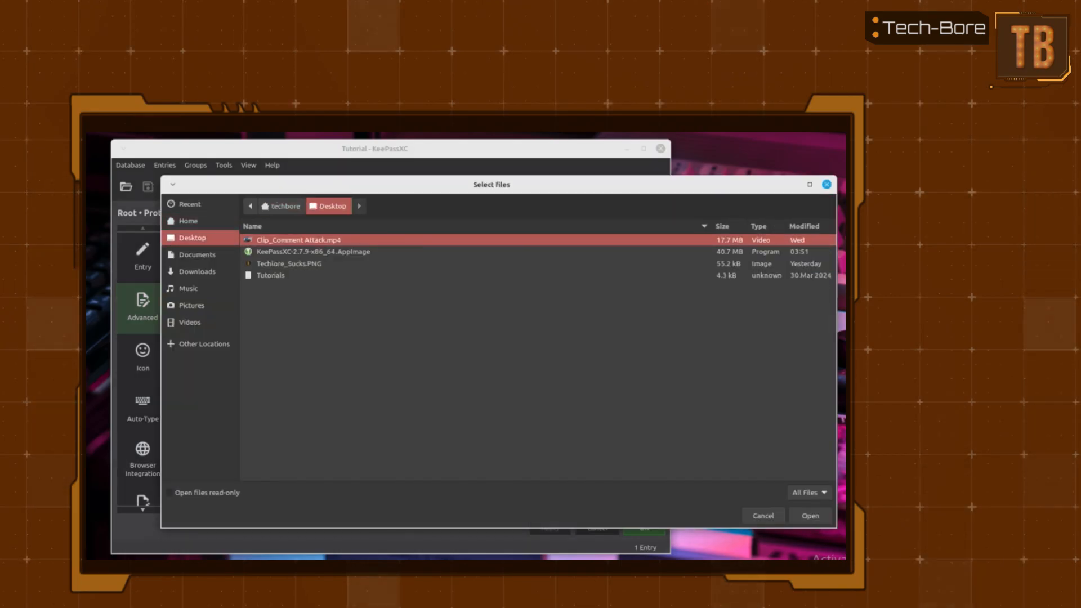
pyautogui.click(288, 264)
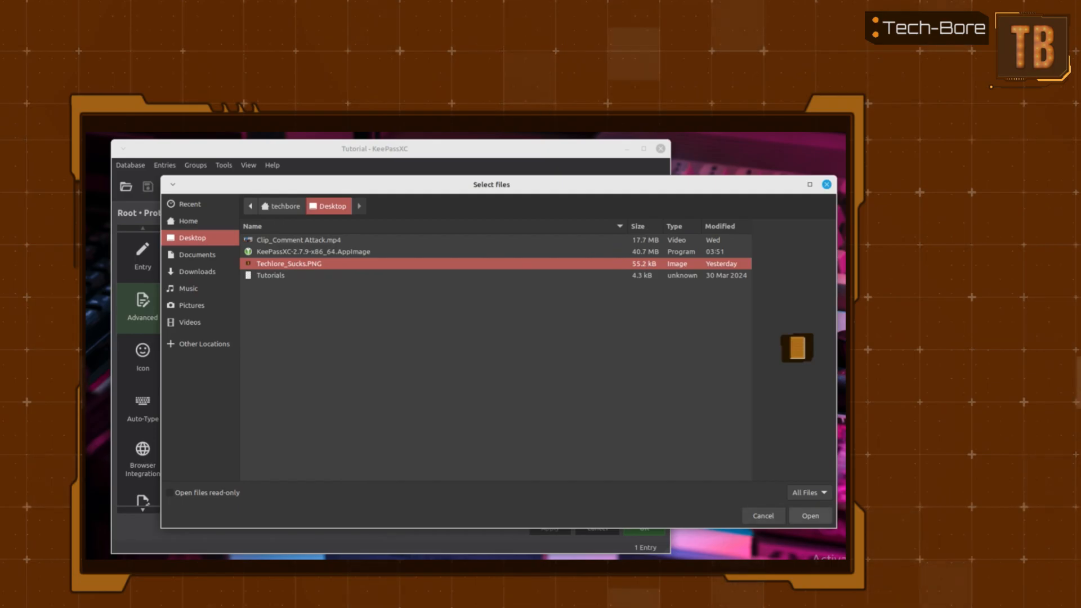
pyautogui.click(808, 515)
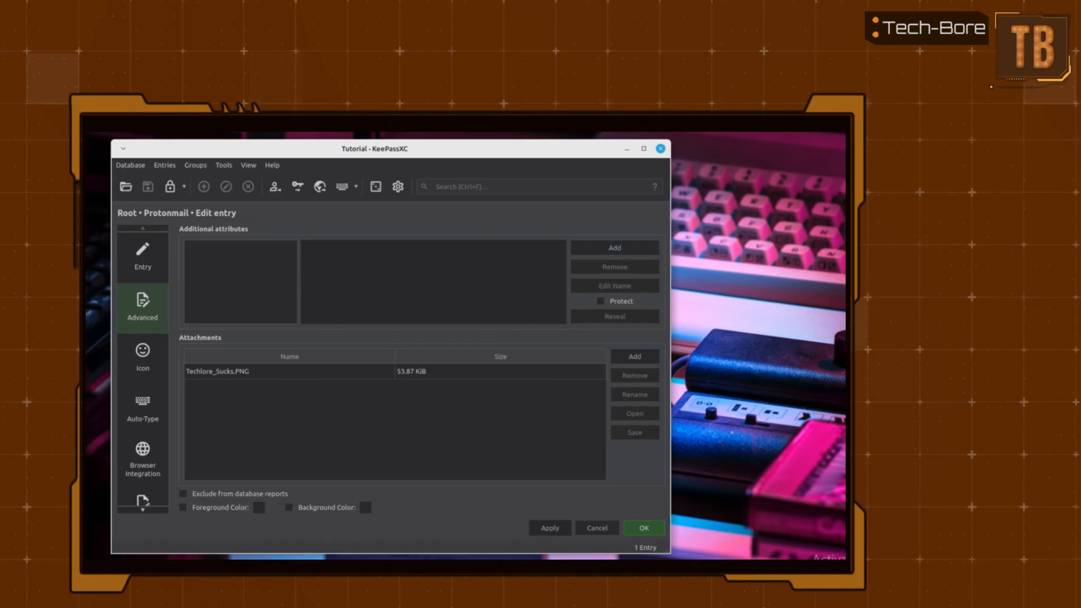
# Choose Clip_Comment Attack.mp4 as a new attachment, reaching the large-file warning.
pyautogui.click(632, 375)
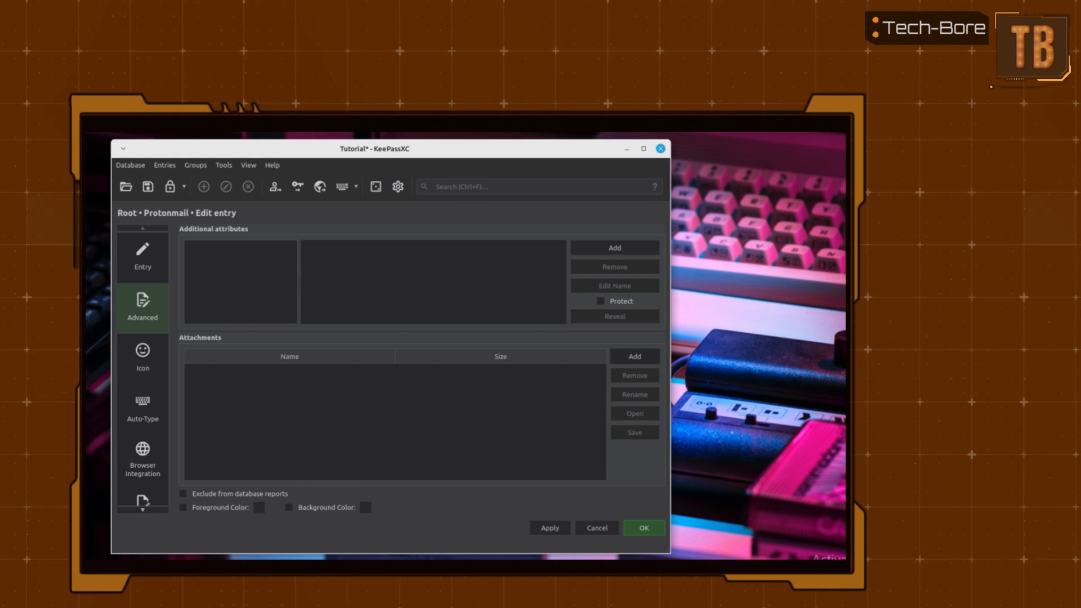
pyautogui.click(632, 356)
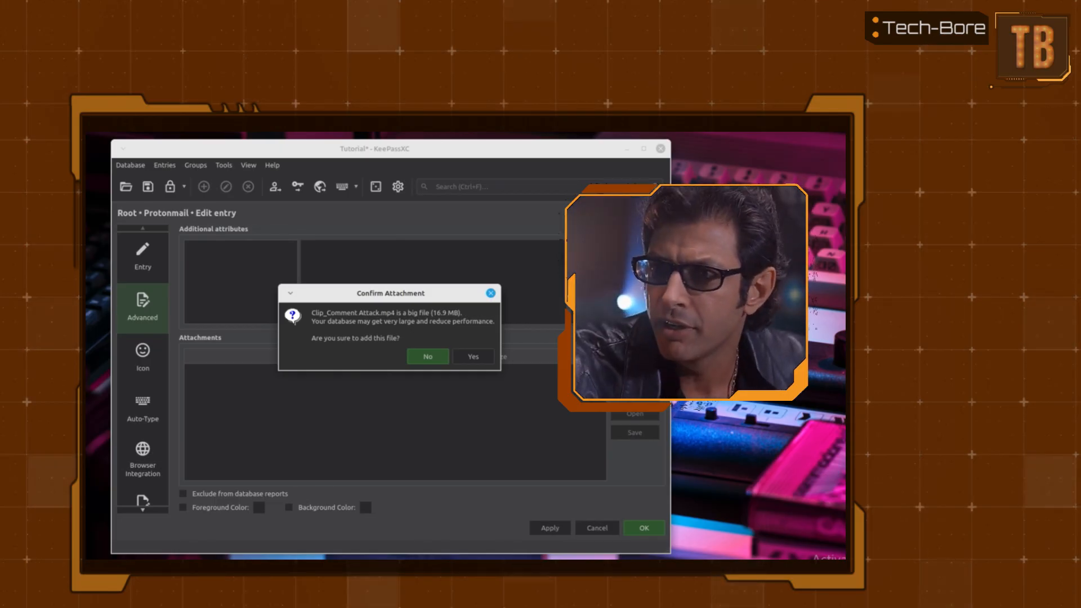
# Confirm adding the 16.86 MiB video and remove the Techlore_Sucks.PNG attachment.
pyautogui.click(427, 357)
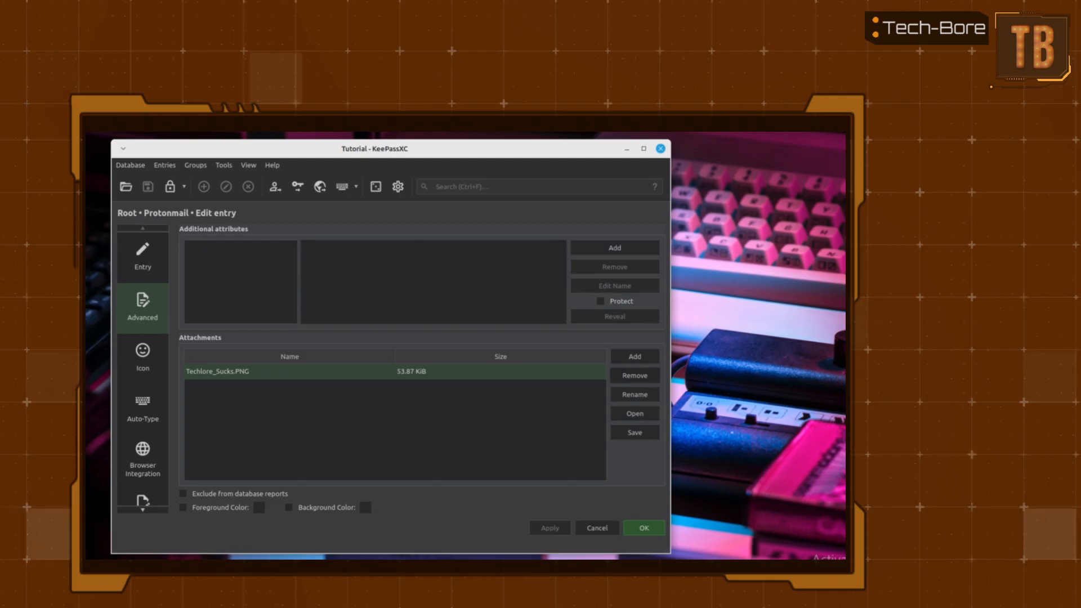
pyautogui.click(632, 375)
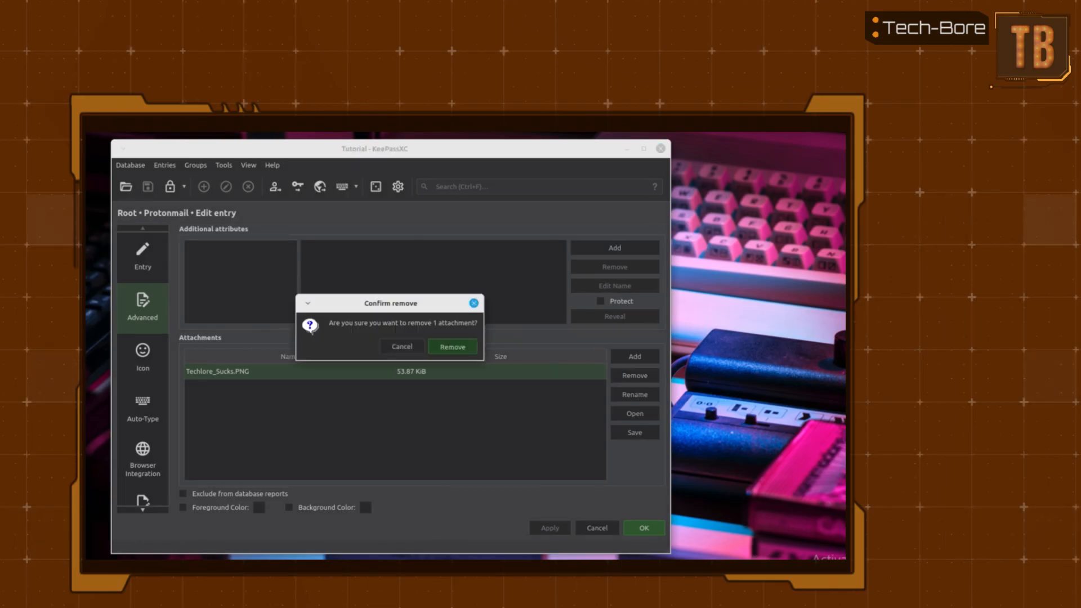
pyautogui.click(452, 347)
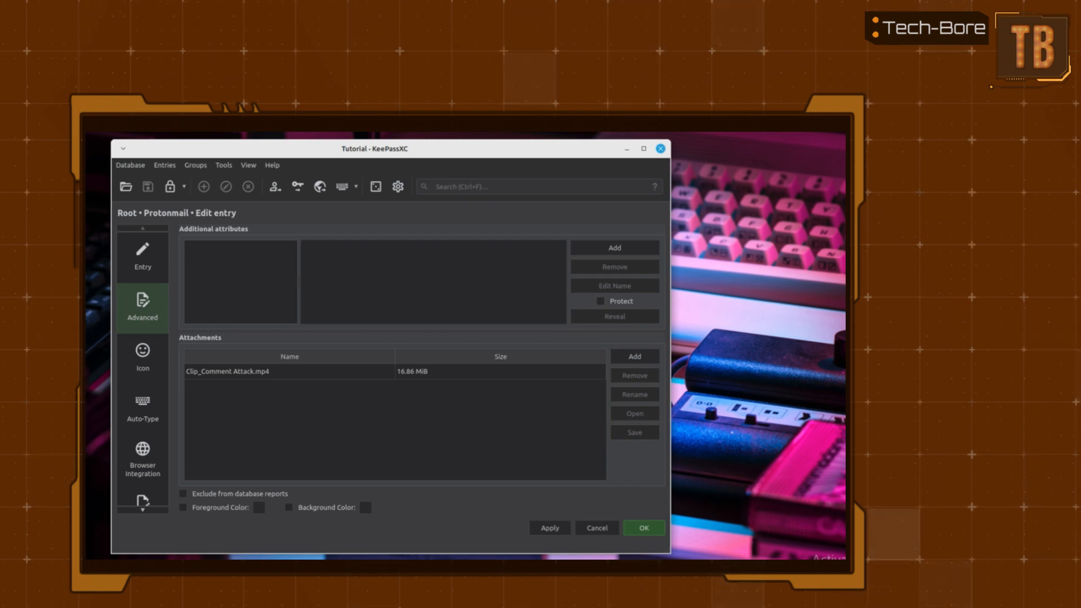
pyautogui.click(289, 370)
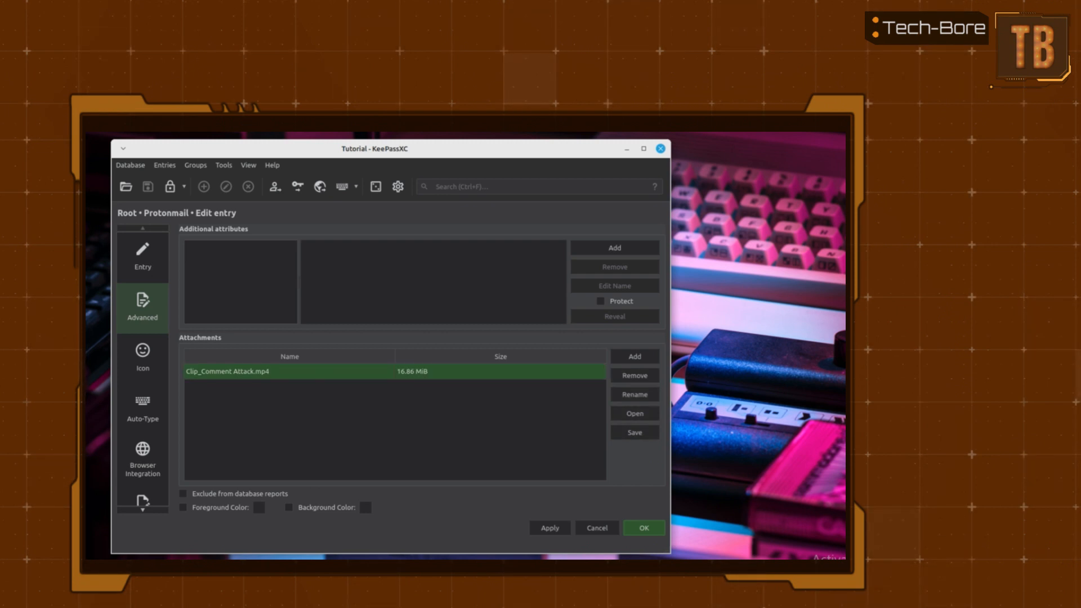